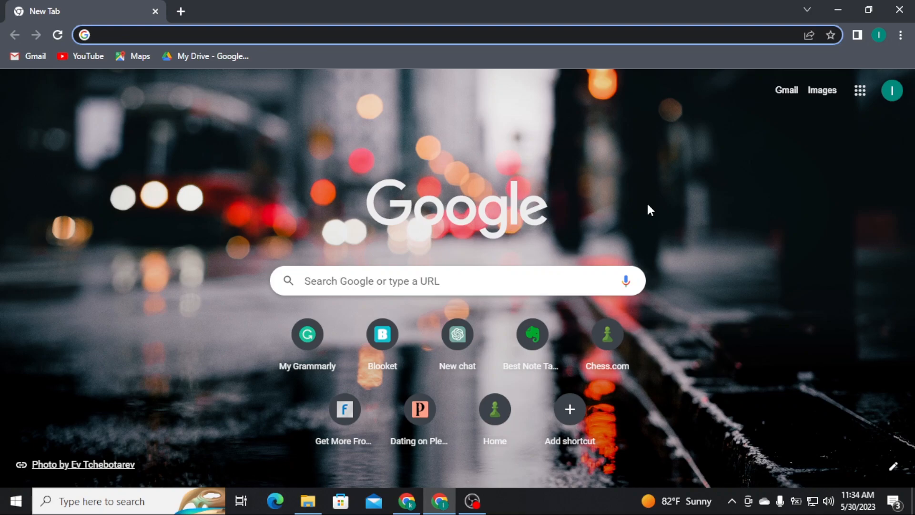
Search Google for 'ouac login' from the address bar.
text(ouac login)
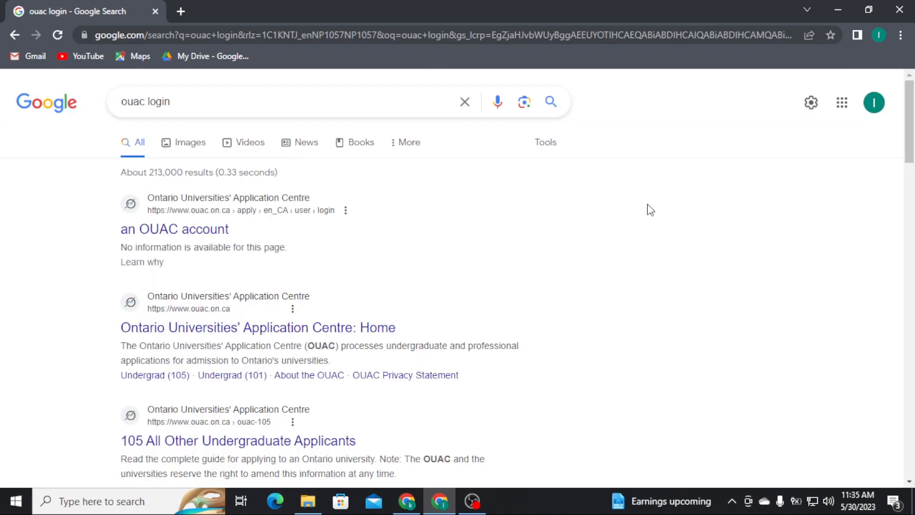
mouse_move(38, 270)
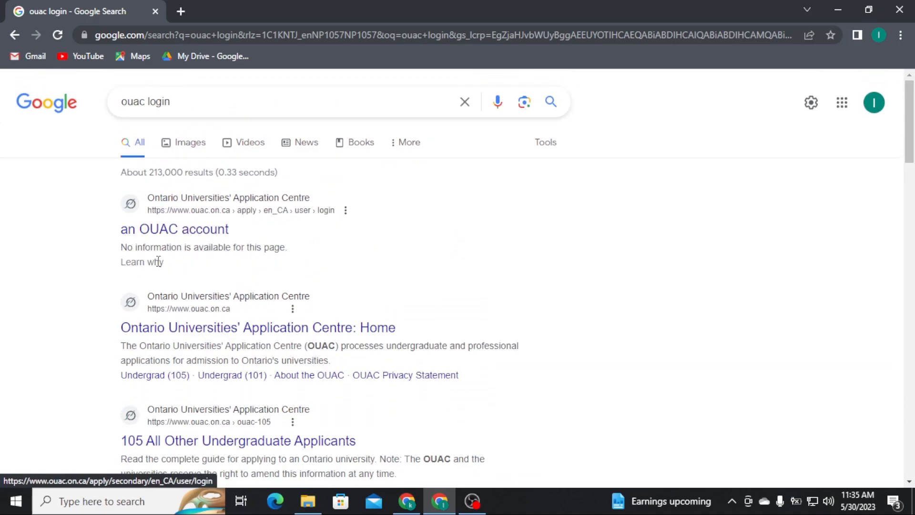
mouse_move(111, 243)
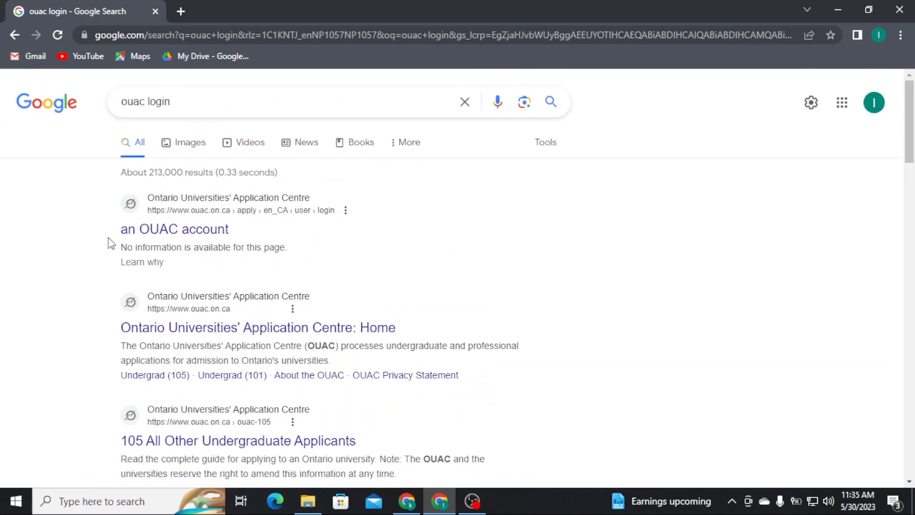
mouse_move(173, 229)
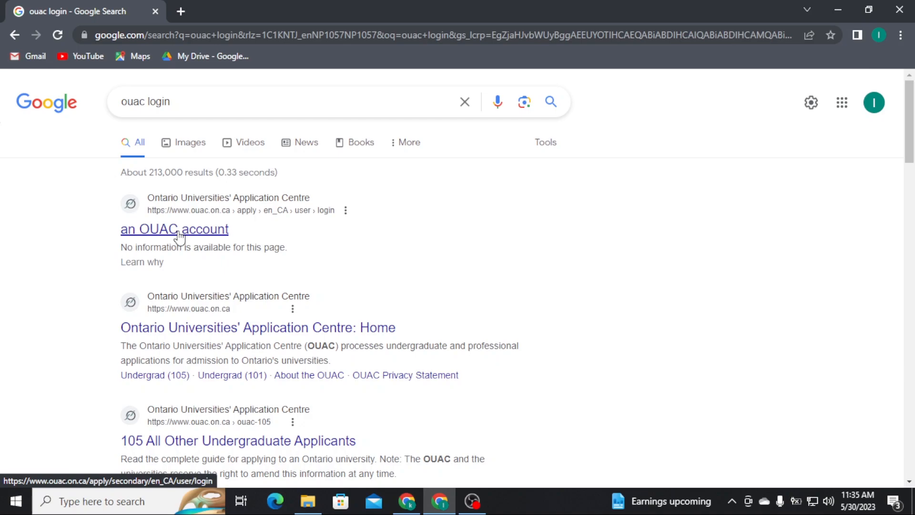
Open the OUAC secondary school login result and enter the username 'Learnnow'.
click(173, 229)
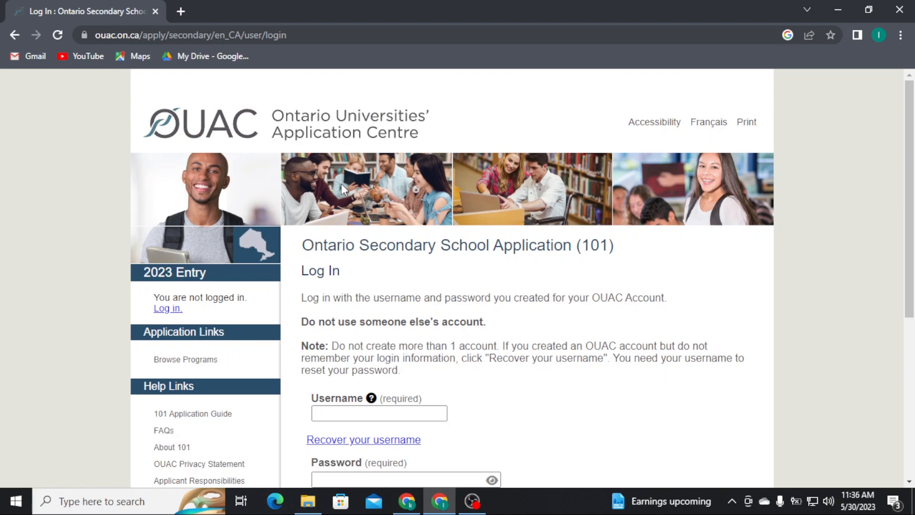
scroll(down, 3)
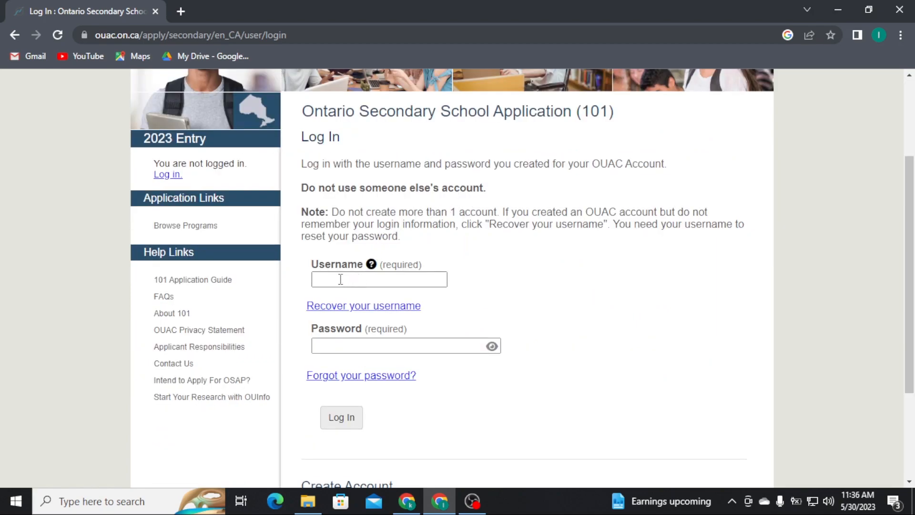
text(Learnnow)
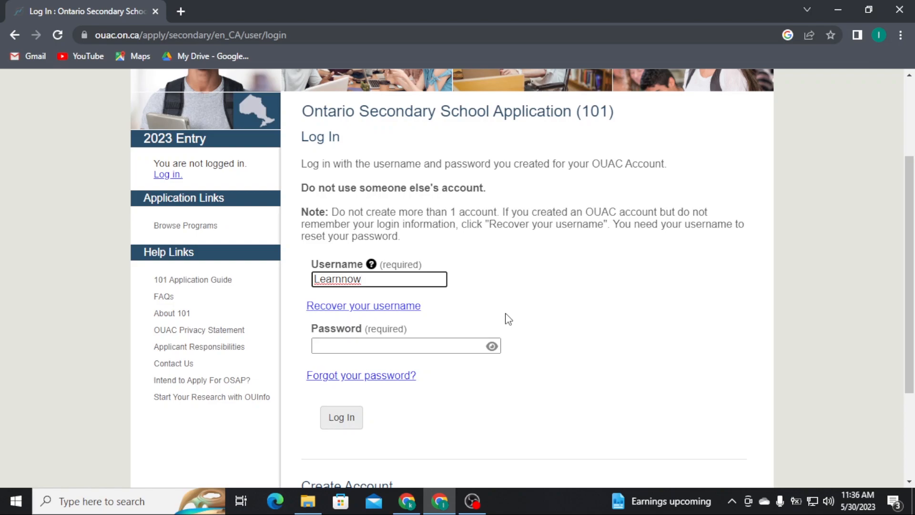
mouse_move(346, 321)
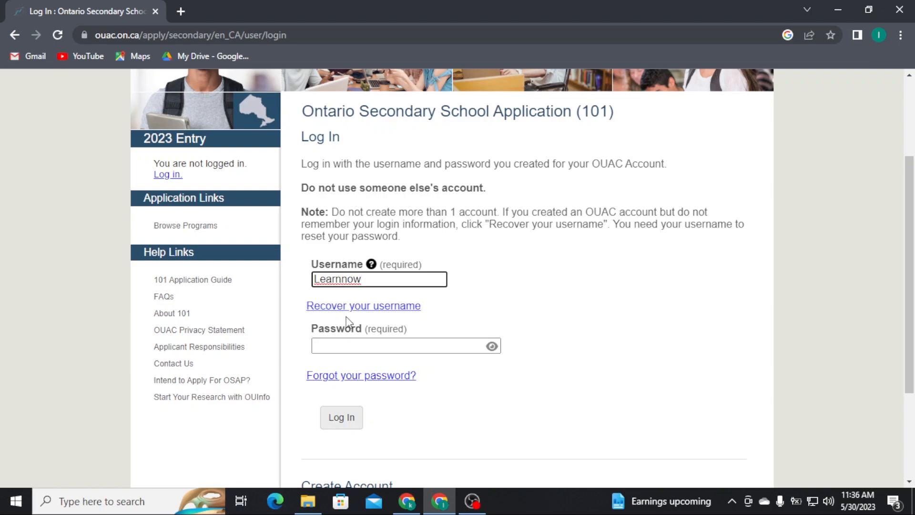
mouse_move(362, 305)
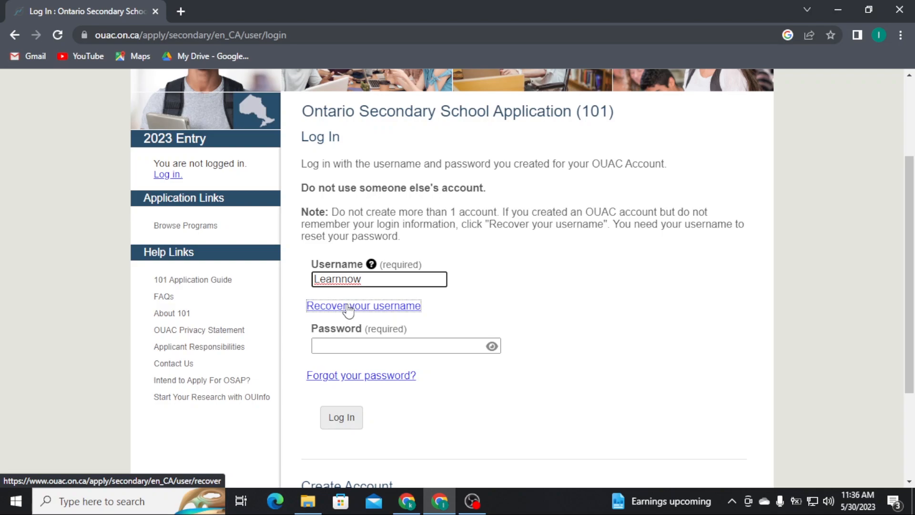
scroll(down, 3)
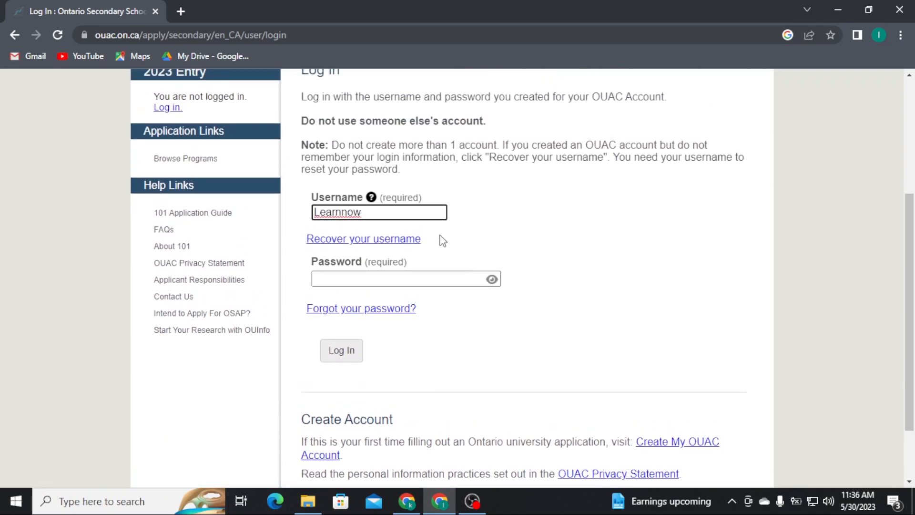
click(379, 278)
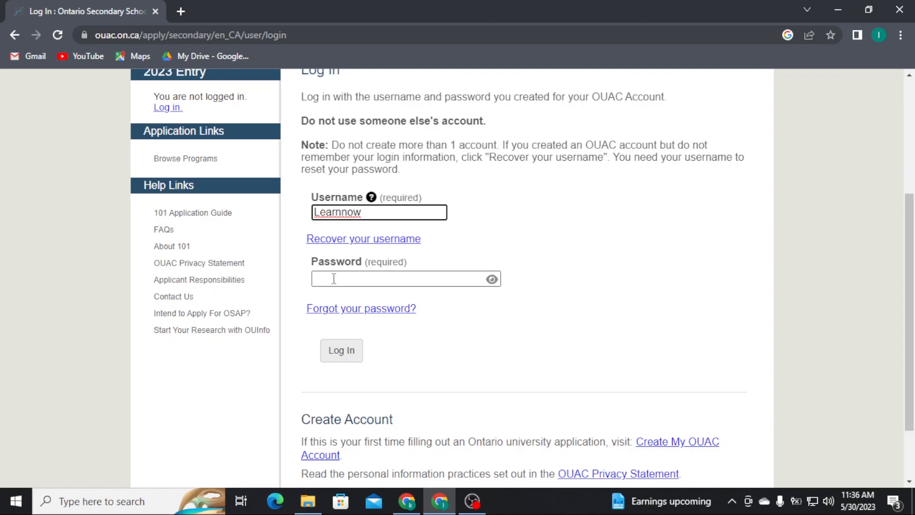
text(password)
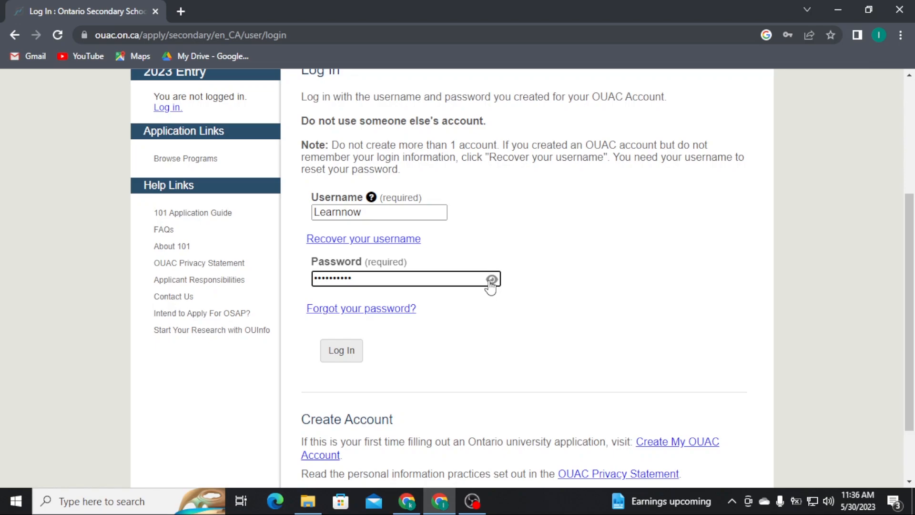
mouse_move(369, 264)
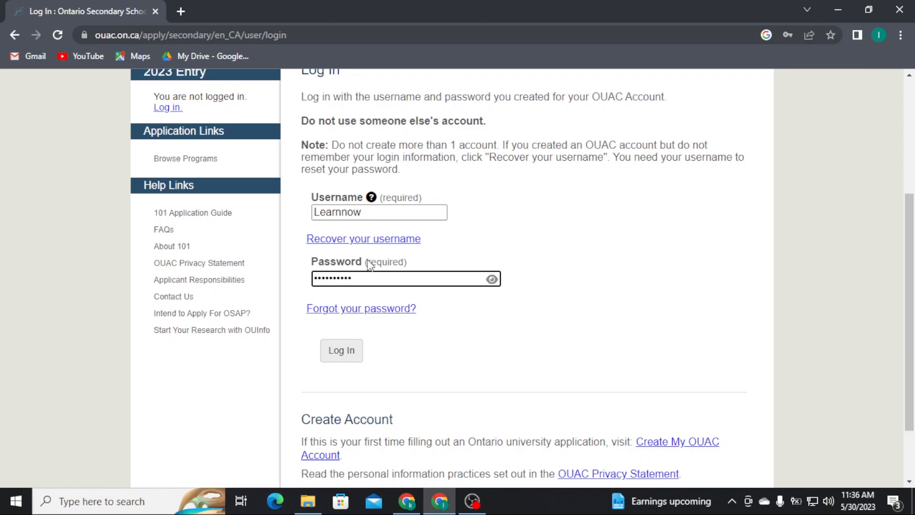
mouse_move(407, 308)
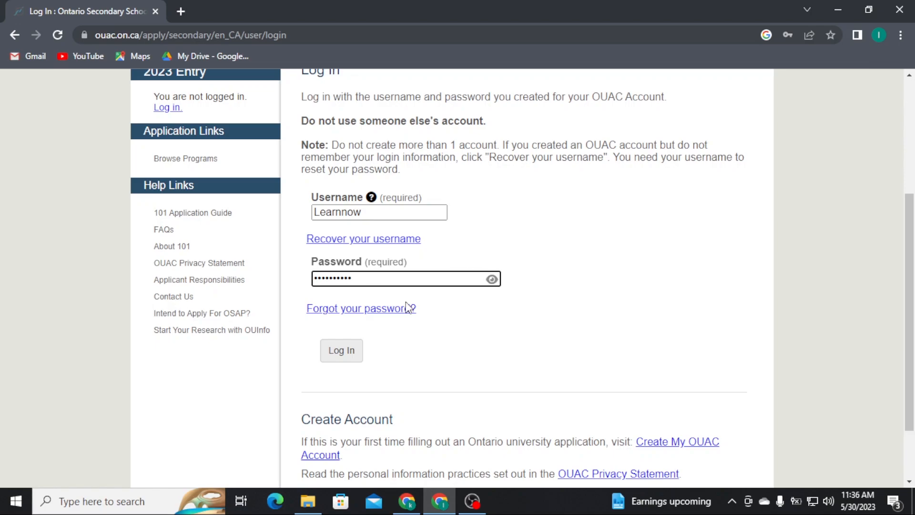
mouse_move(360, 307)
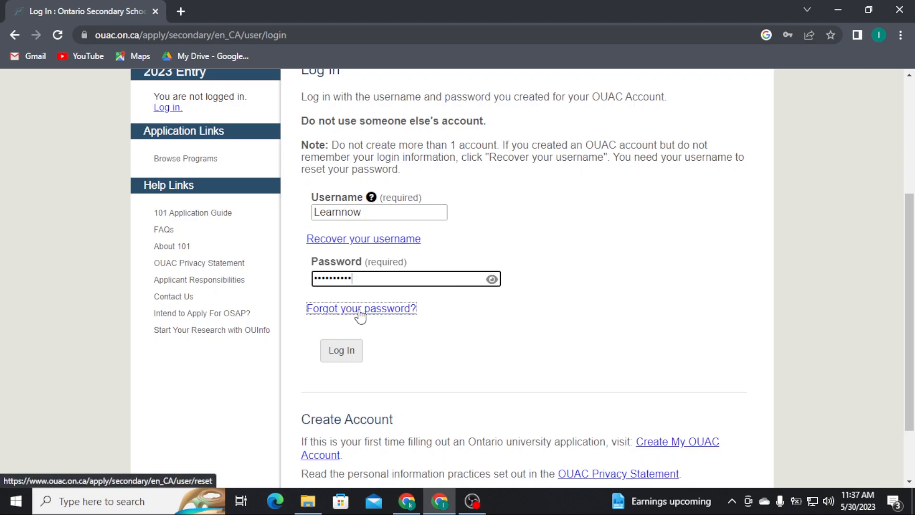
mouse_move(495, 197)
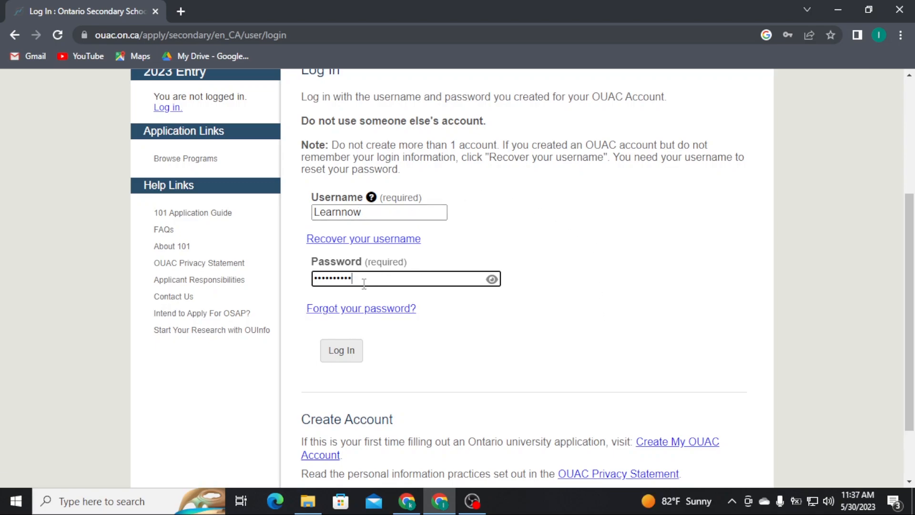
mouse_move(342, 350)
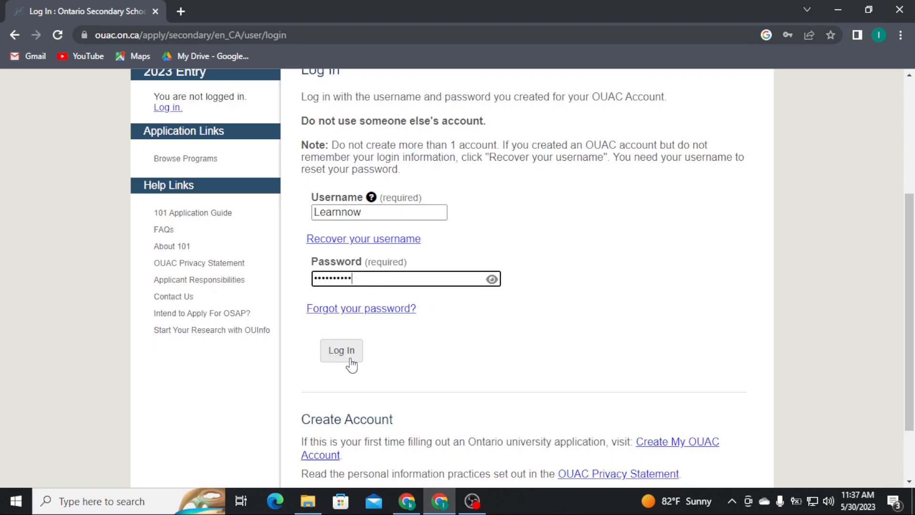